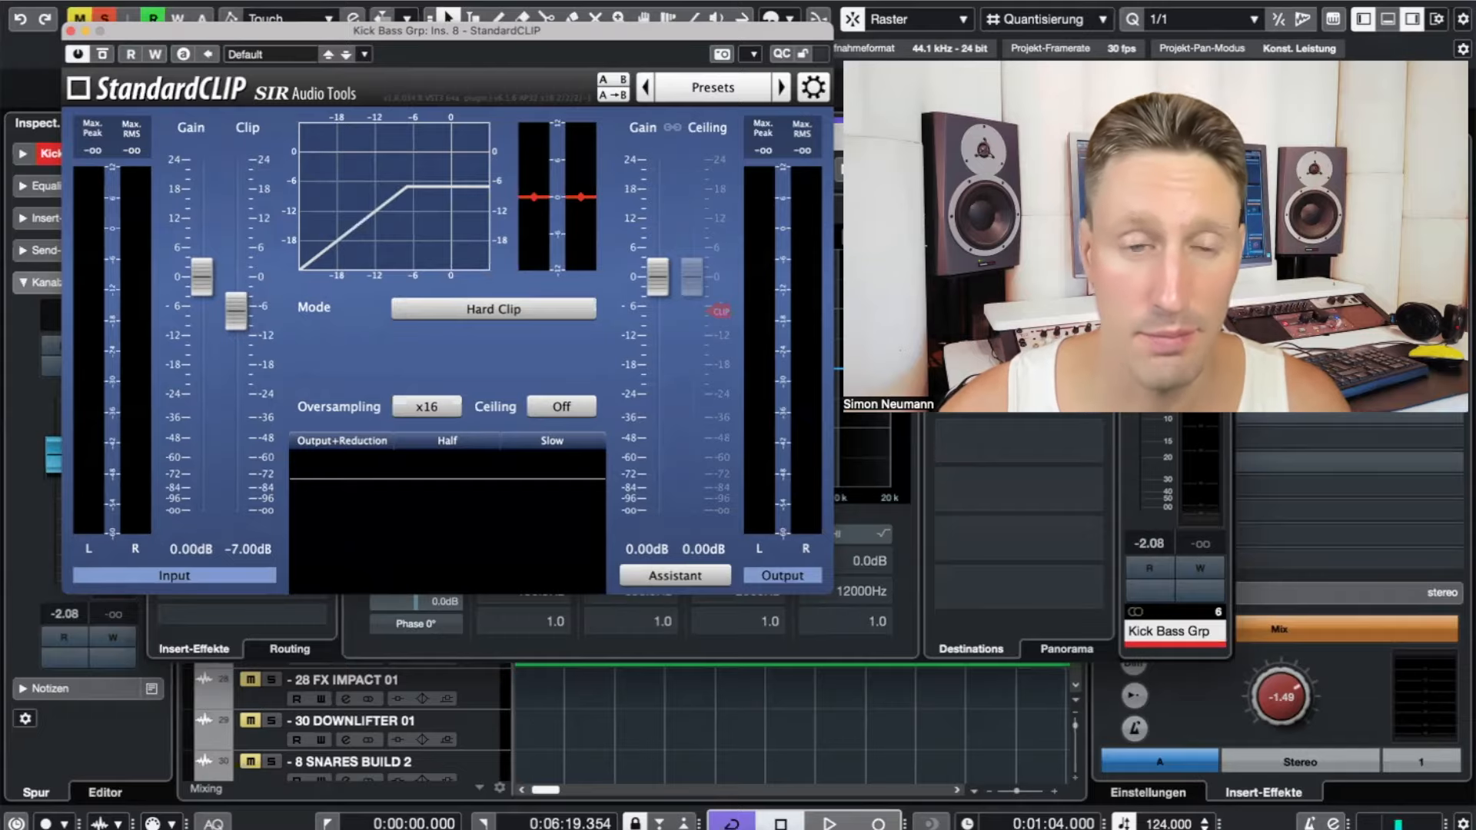
Close the StandardCLIP window to reveal the Kick Bass Grp insert chain and EQ spectrum.
{"action": "left_click", "coordinate": [70, 31]}
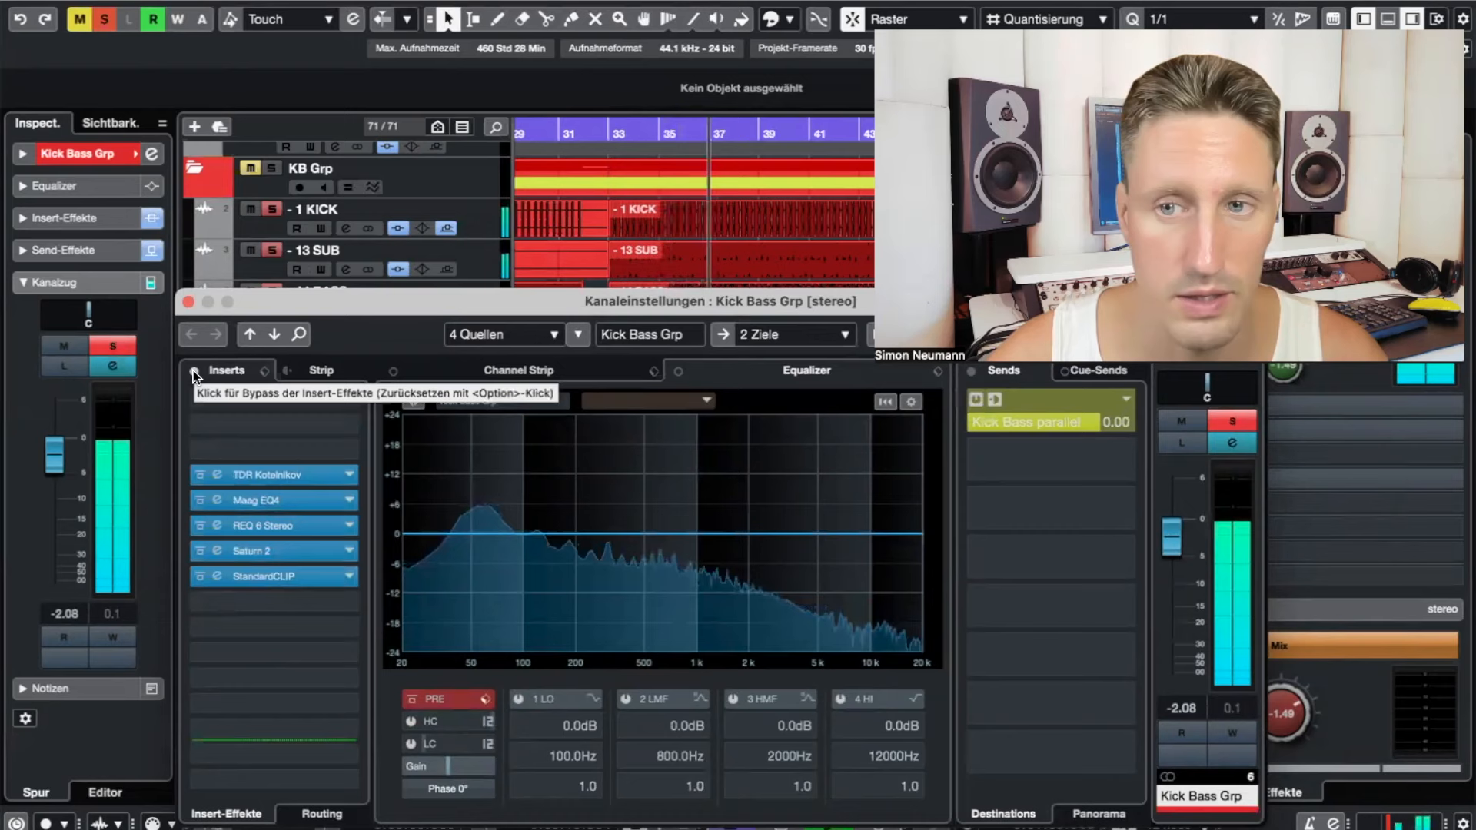
{"action": "left_click", "coordinate": [193, 370]}
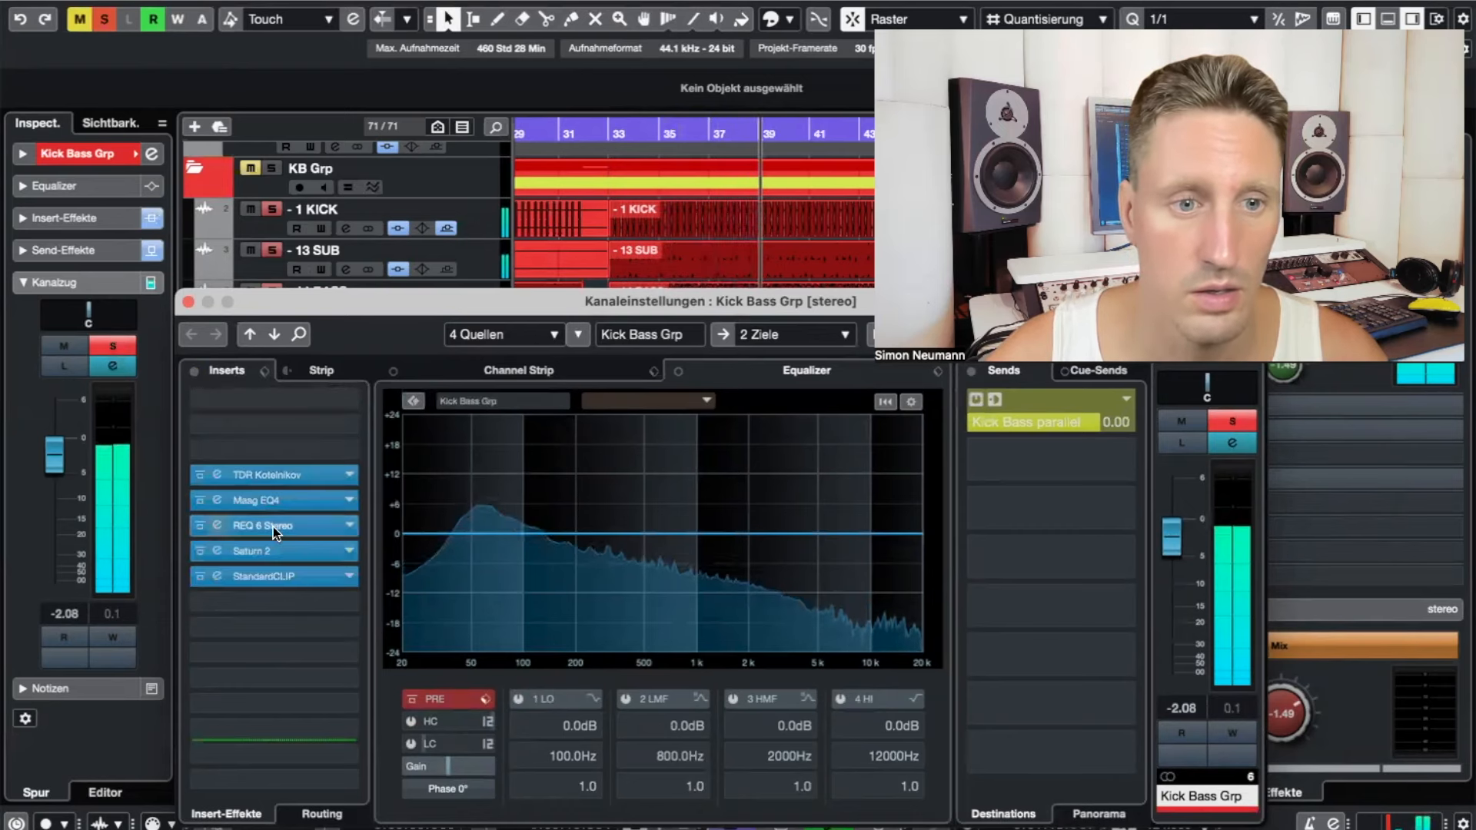
{"action": "mouse_move", "coordinate": [274, 526]}
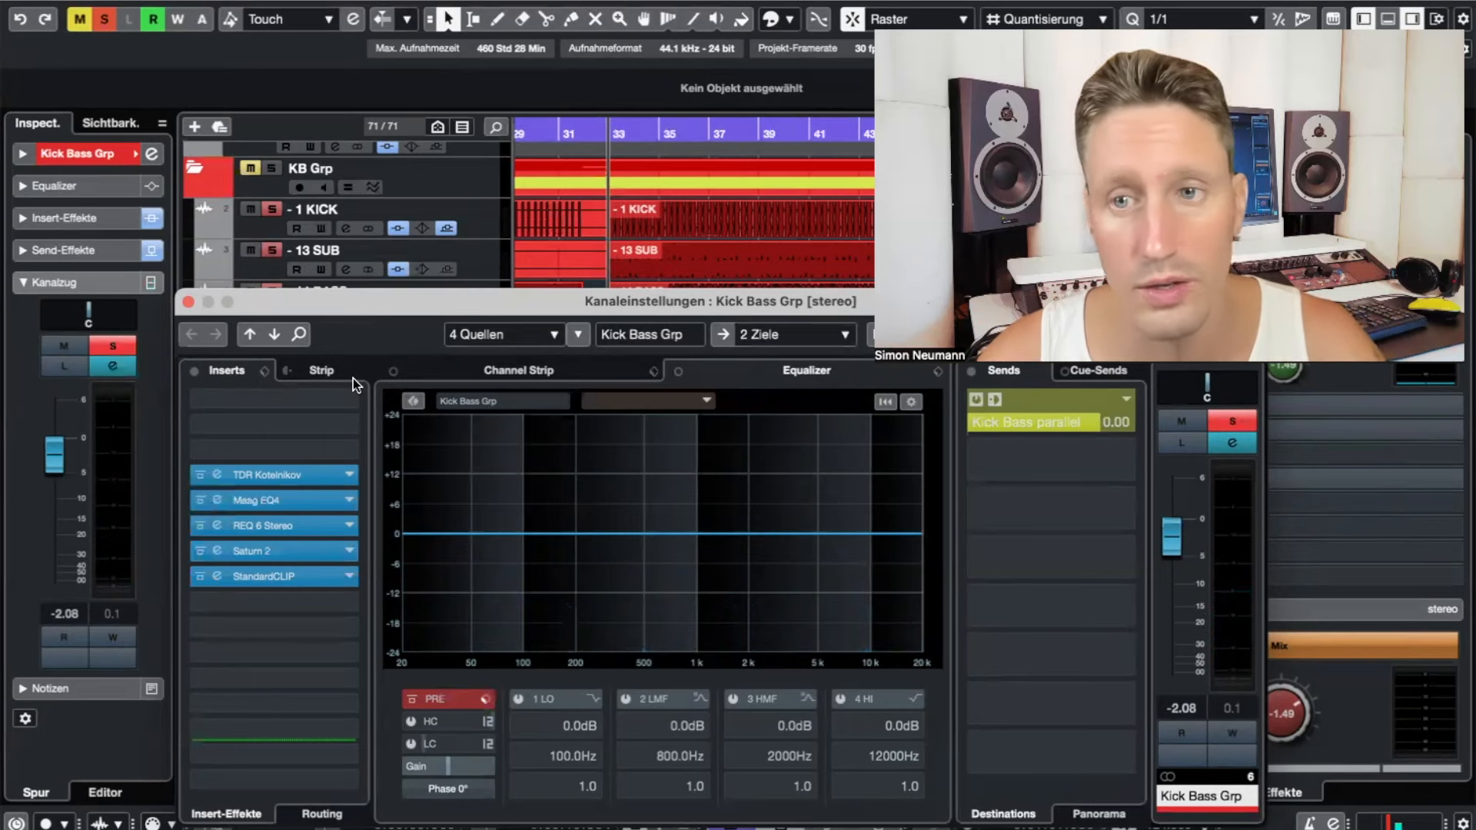
{"action": "mouse_move", "coordinate": [412, 291]}
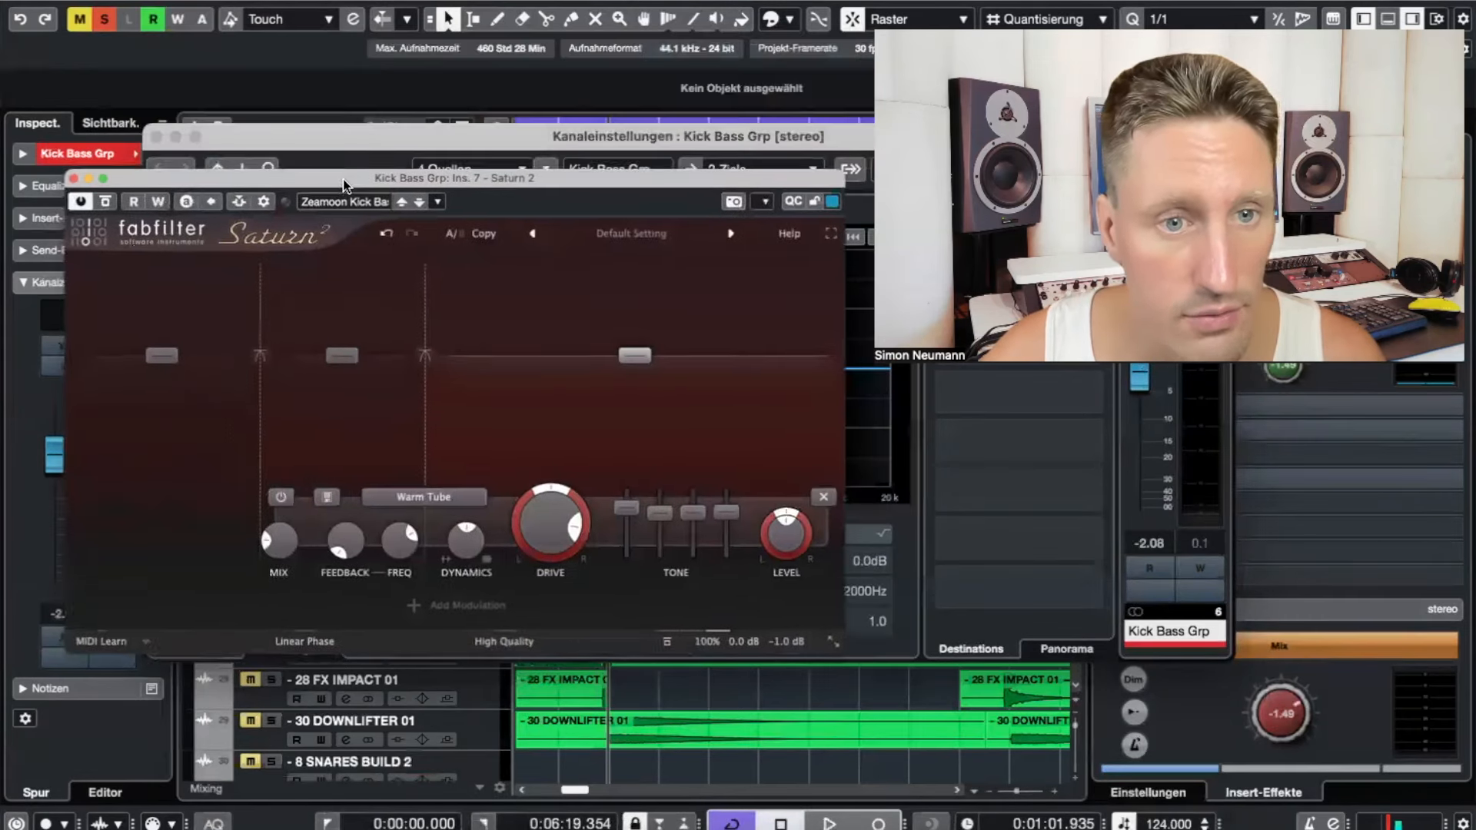
{"action": "mouse_move", "coordinate": [163, 355]}
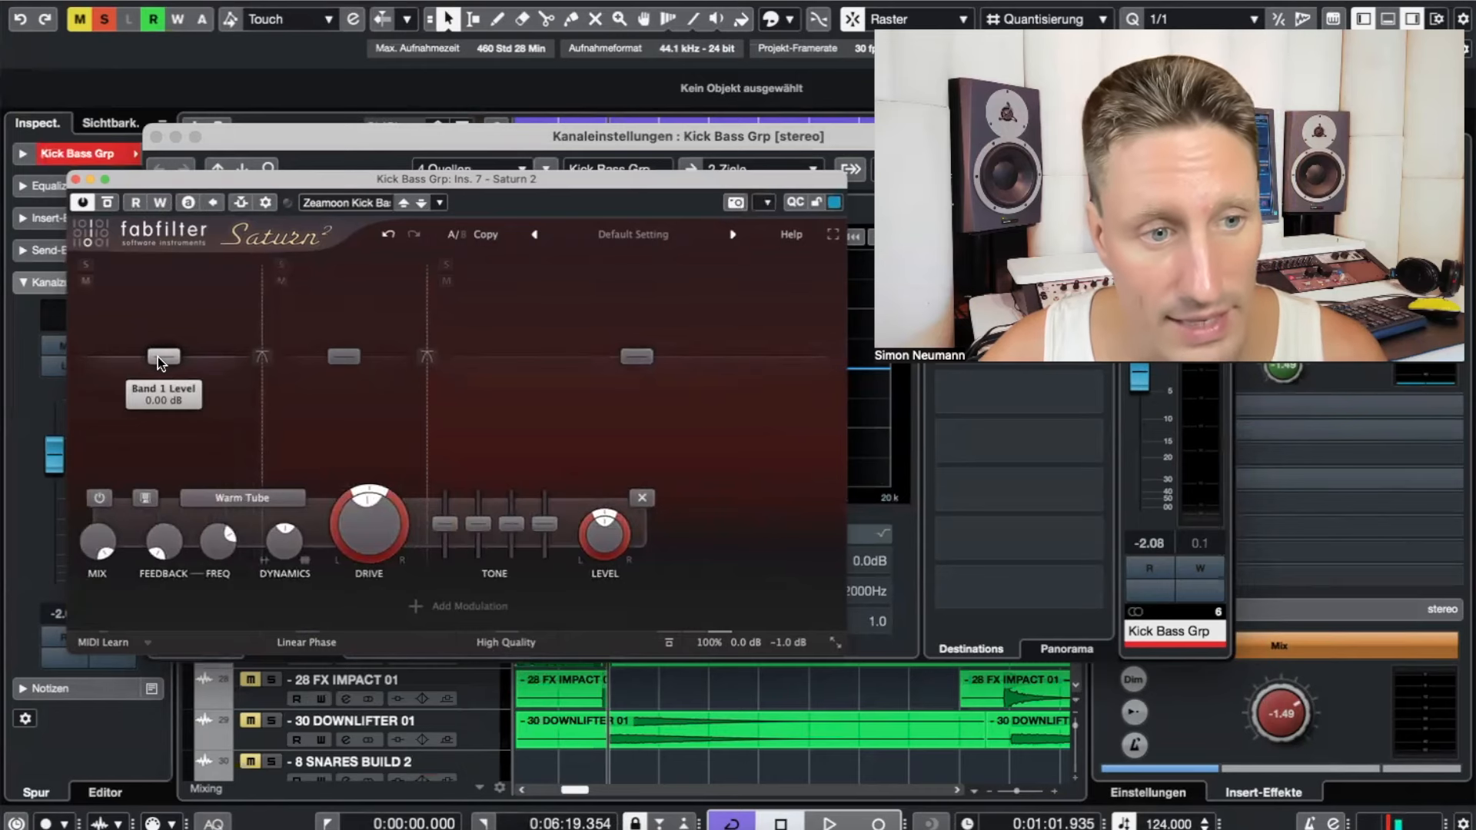
Bring up Saturn 2 on Kick Bass Grp showing its Warm Tube band's drive setting.
{"action": "left_click_drag", "start_coordinate": [368, 517], "coordinate": [368, 514]}
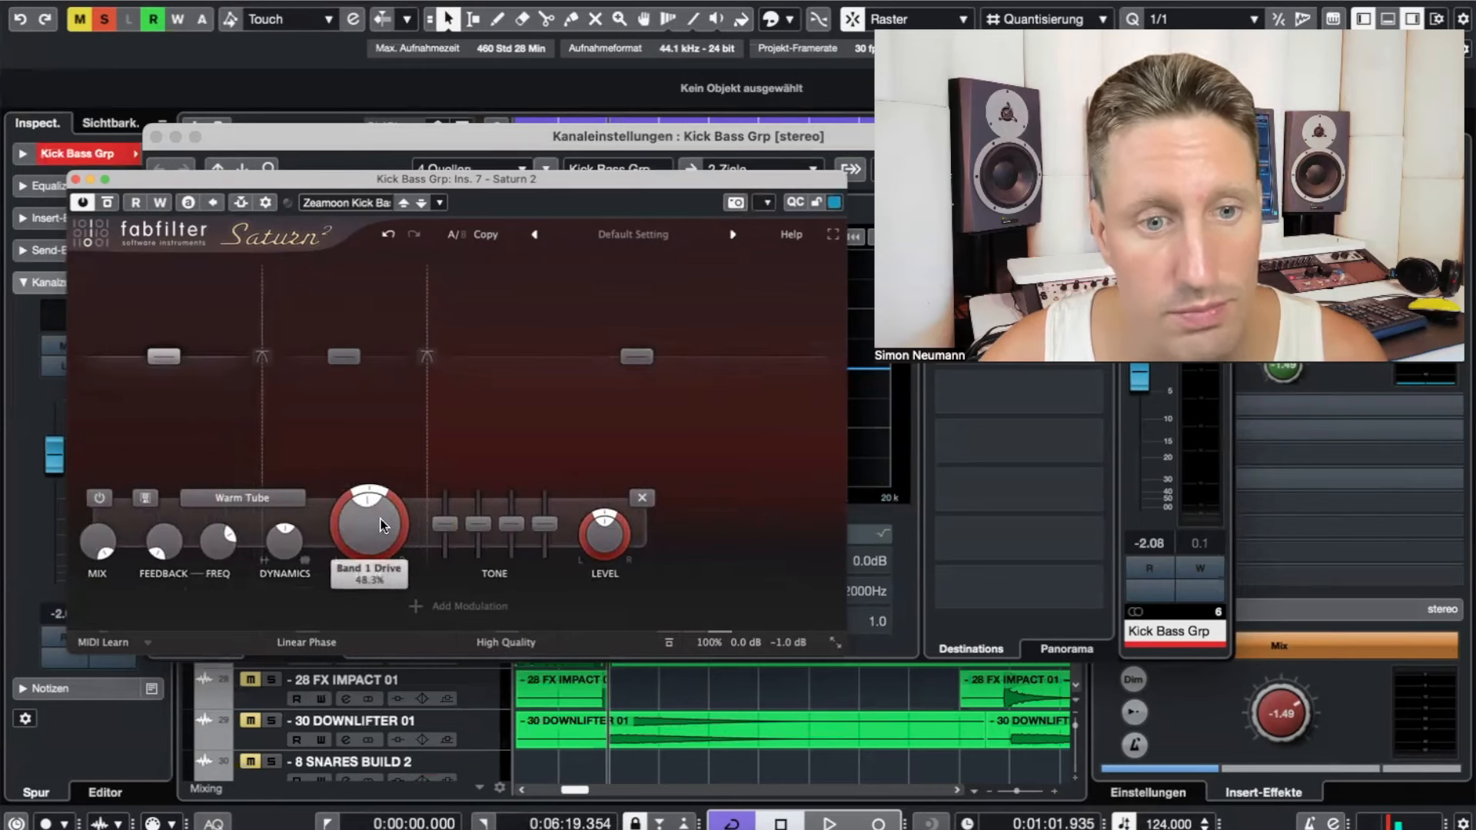
{"action": "mouse_move", "coordinate": [369, 523]}
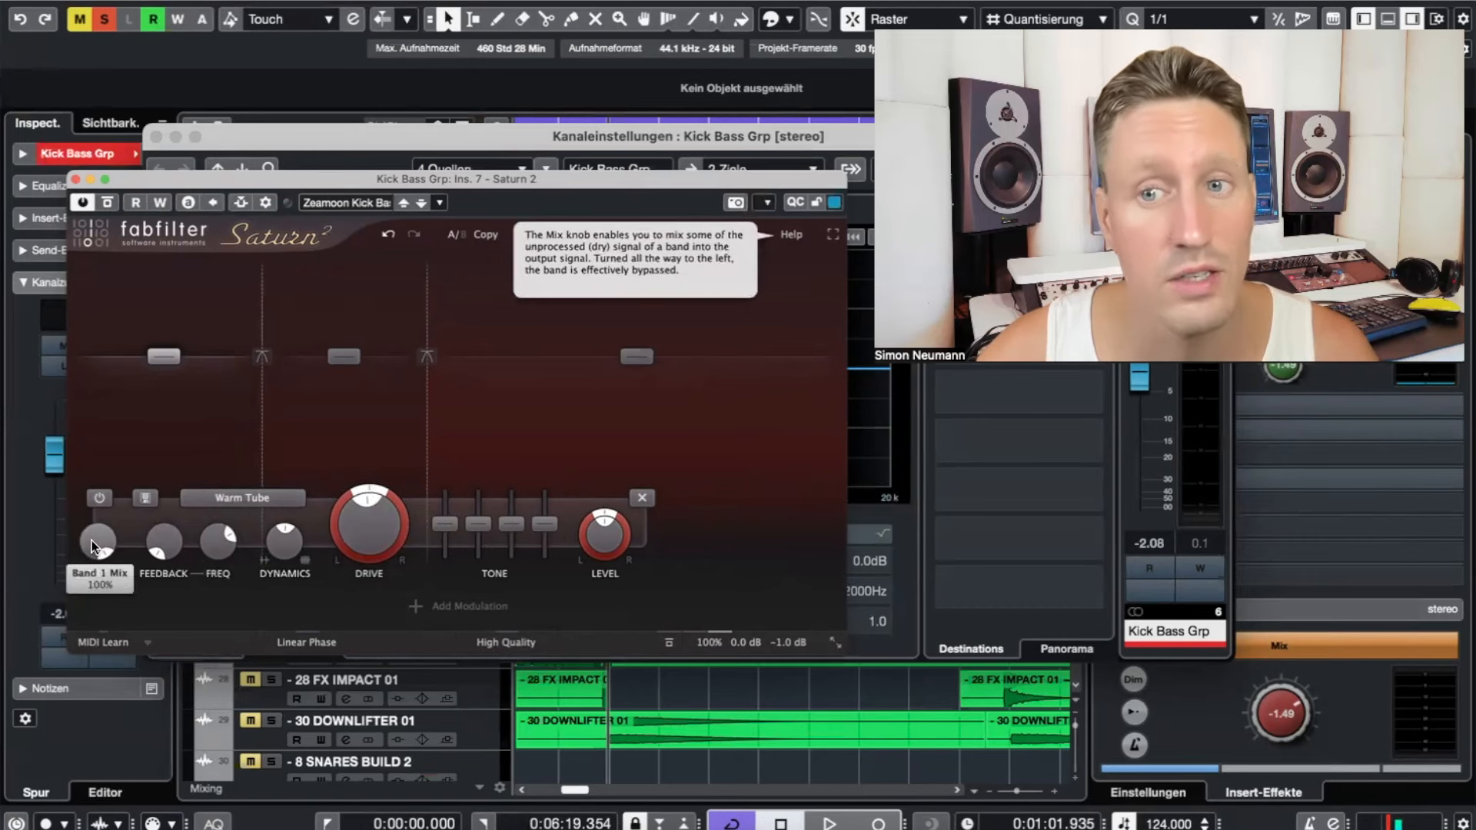
{"action": "mouse_move", "coordinate": [353, 362]}
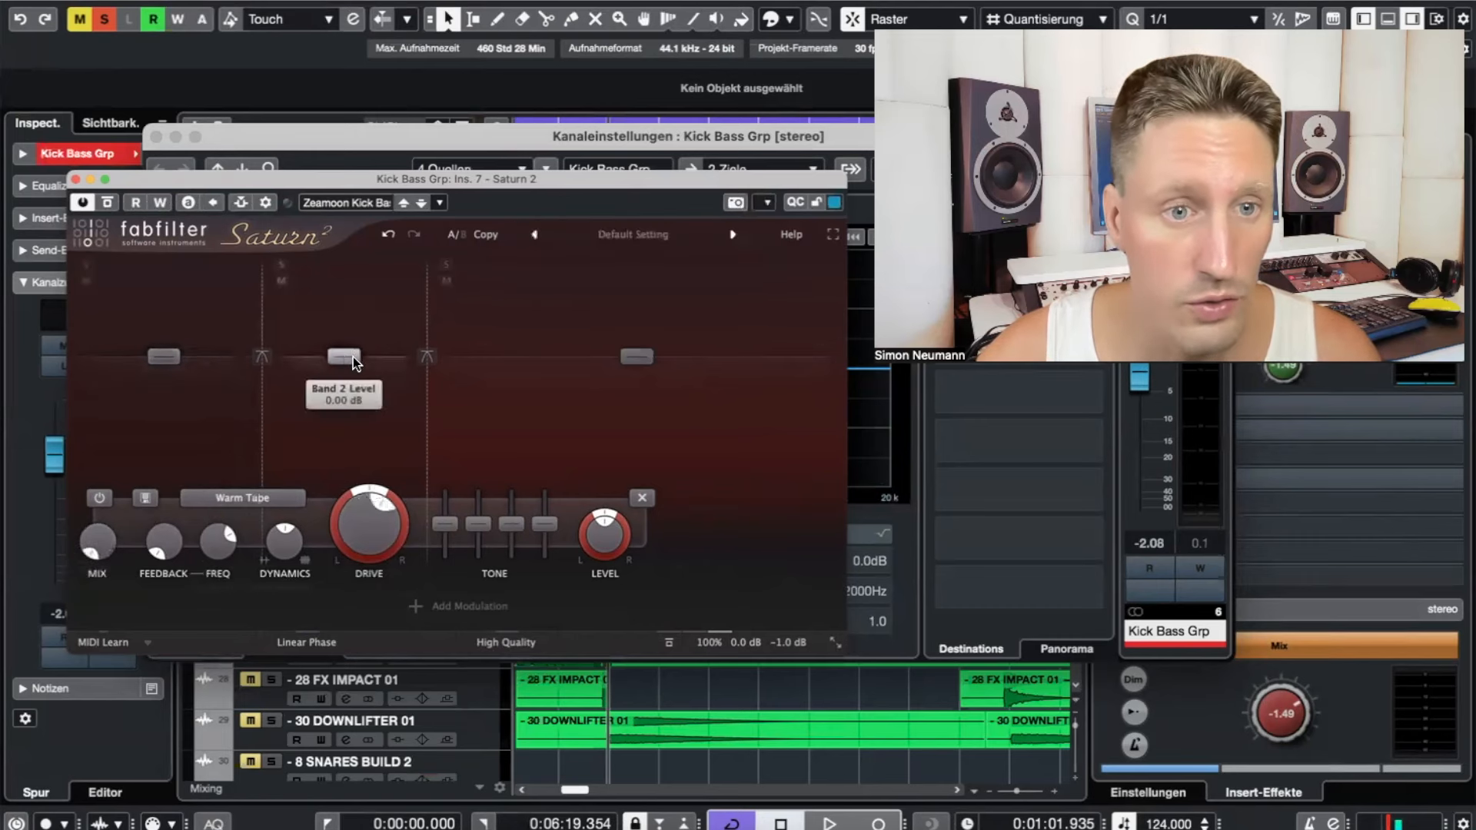
{"action": "mouse_move", "coordinate": [102, 545]}
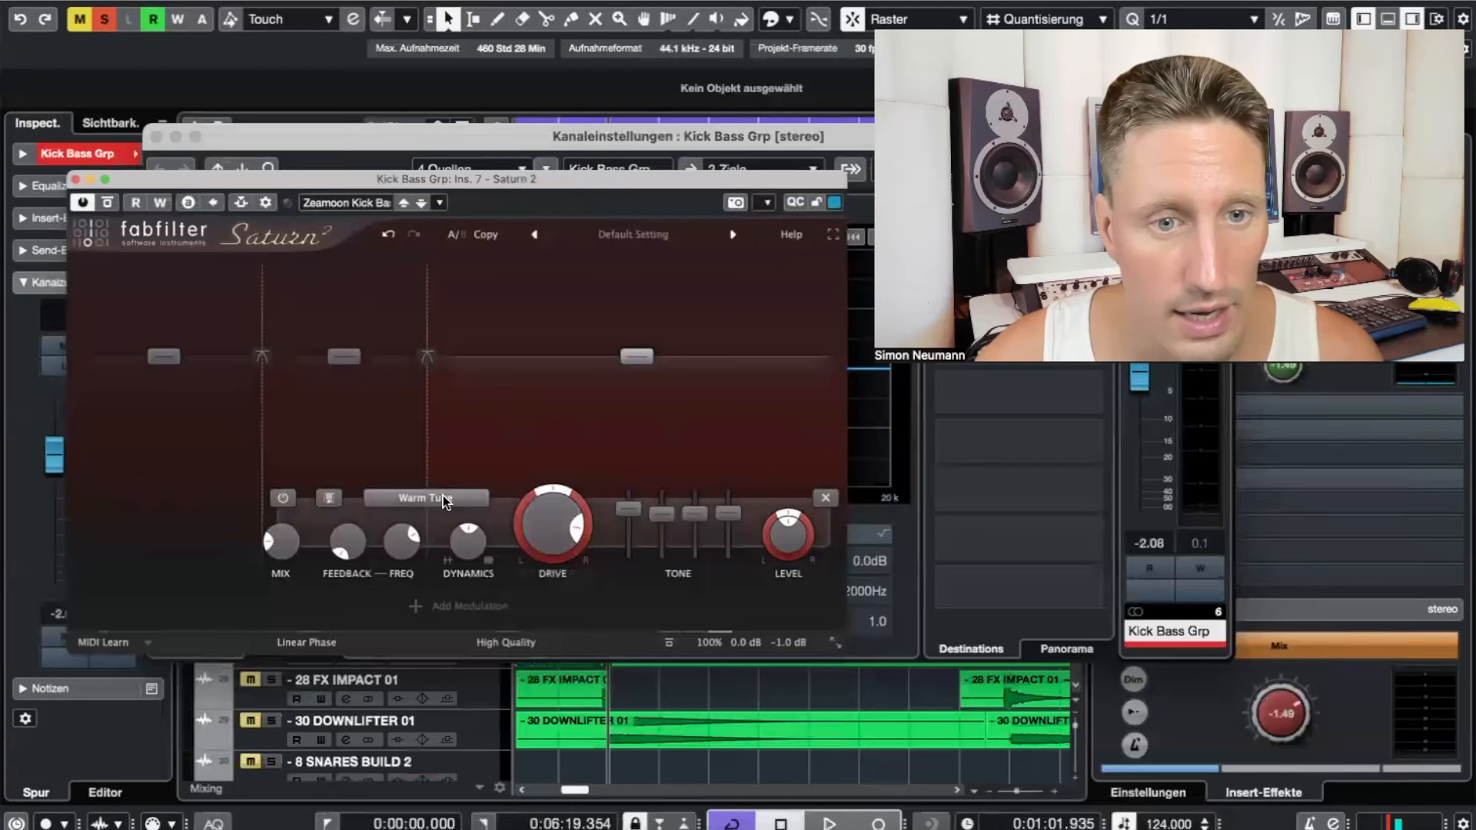
{"action": "mouse_move", "coordinate": [431, 498]}
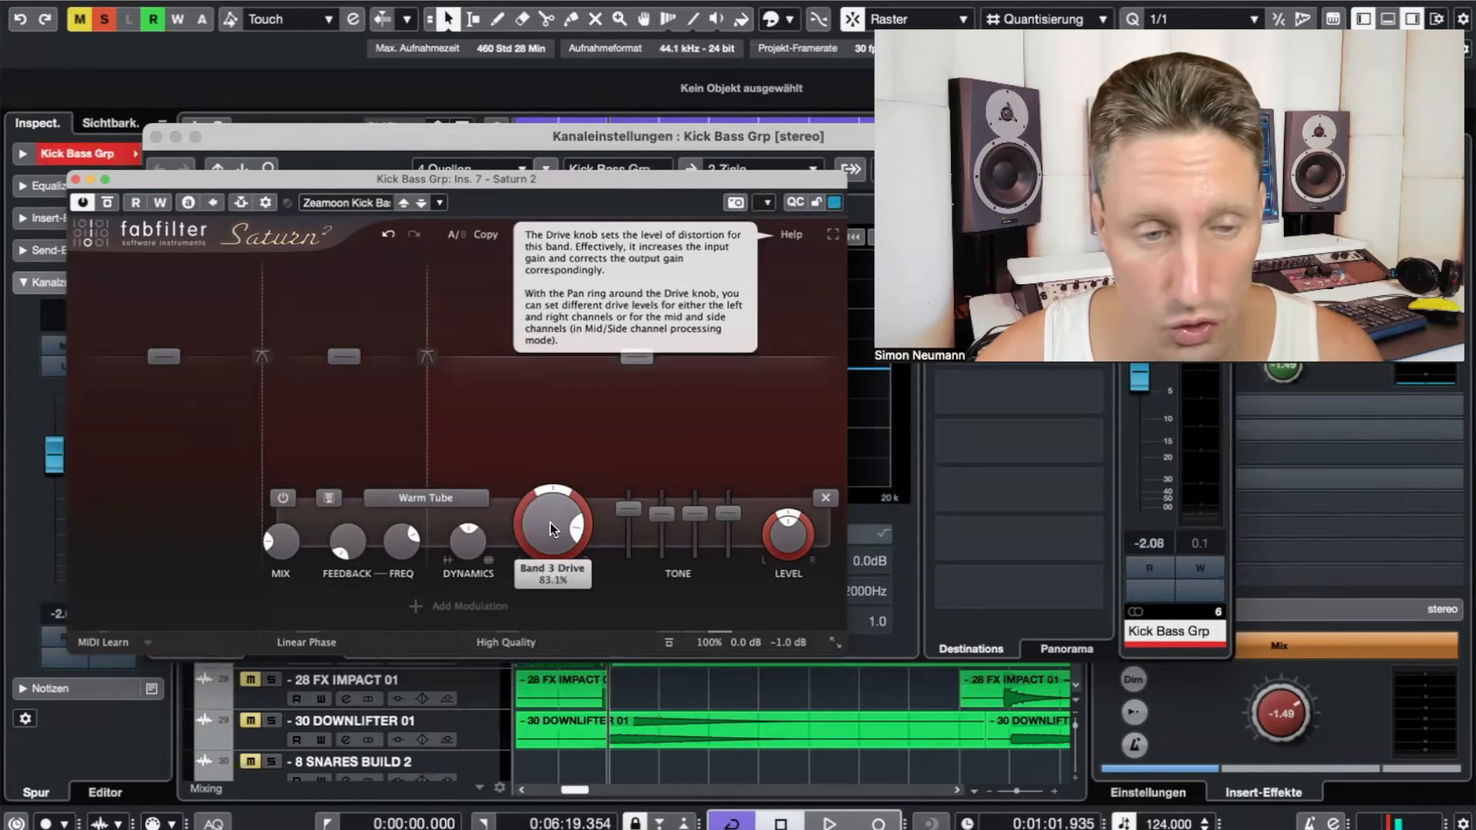
{"action": "mouse_move", "coordinate": [280, 542]}
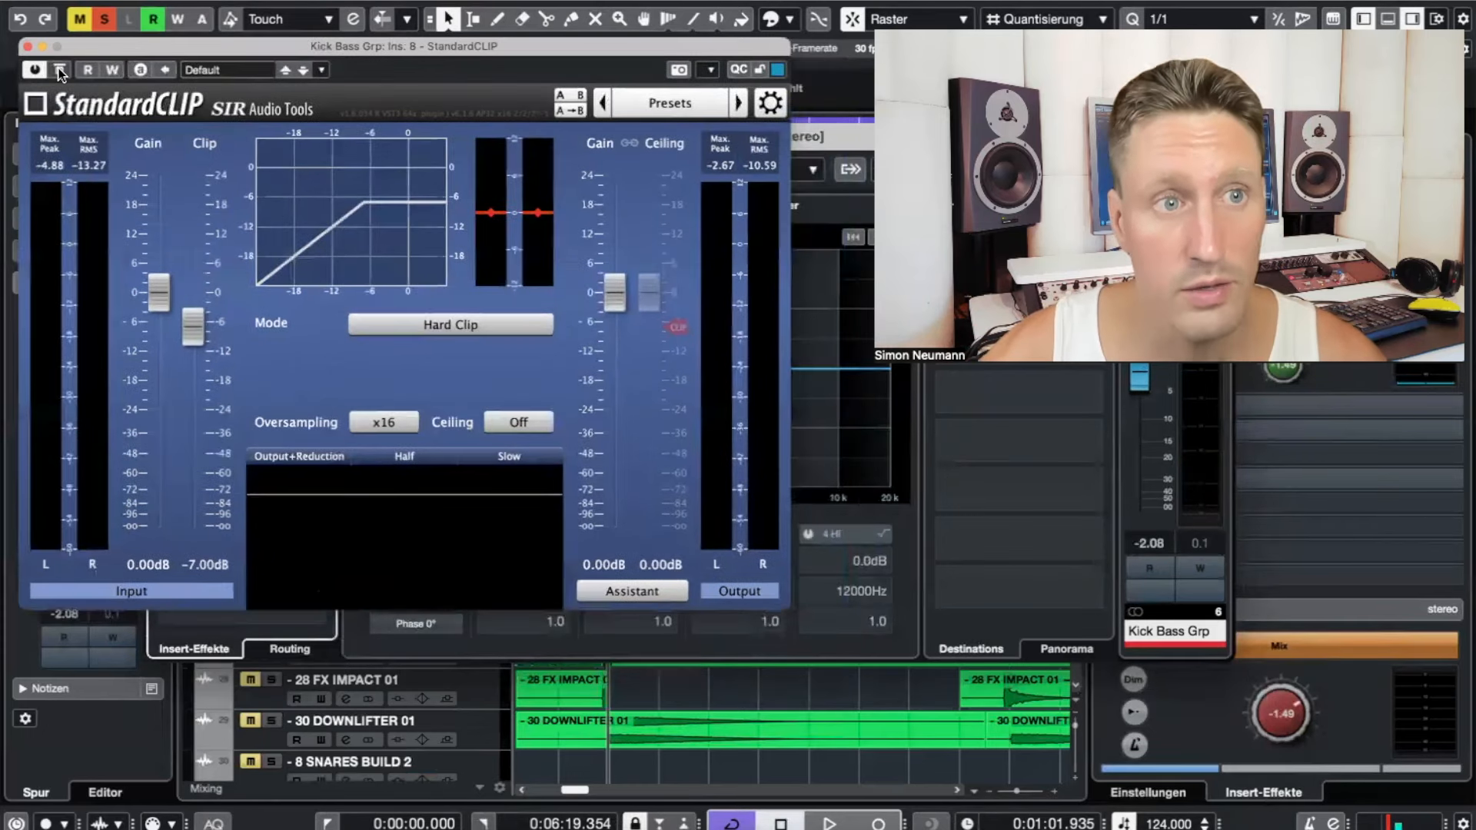
{"action": "mouse_move", "coordinate": [58, 74]}
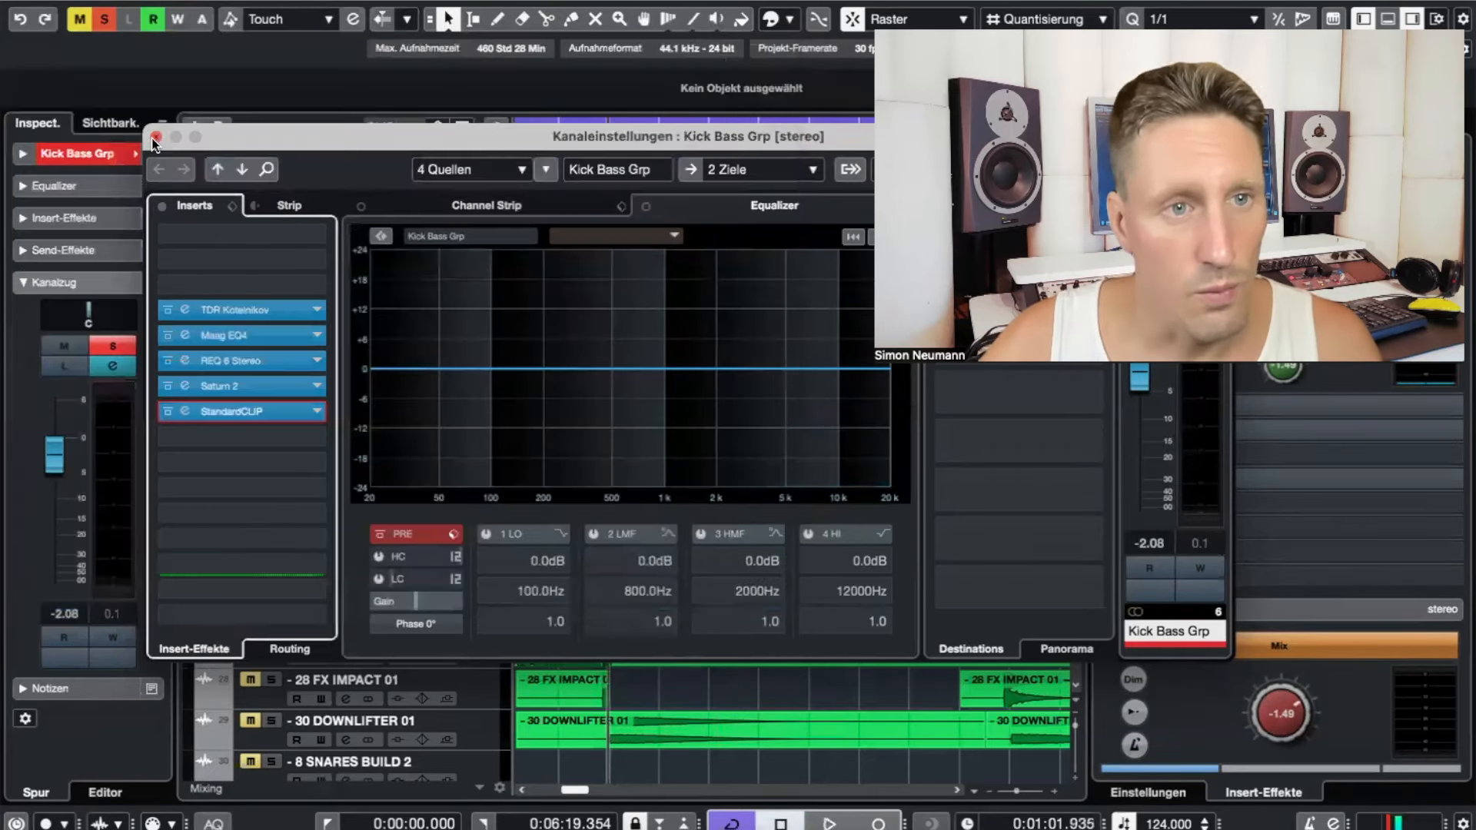
Close the Kick Bass Grp channel settings, returning to the project's track arrangement.
{"action": "left_click", "coordinate": [157, 137]}
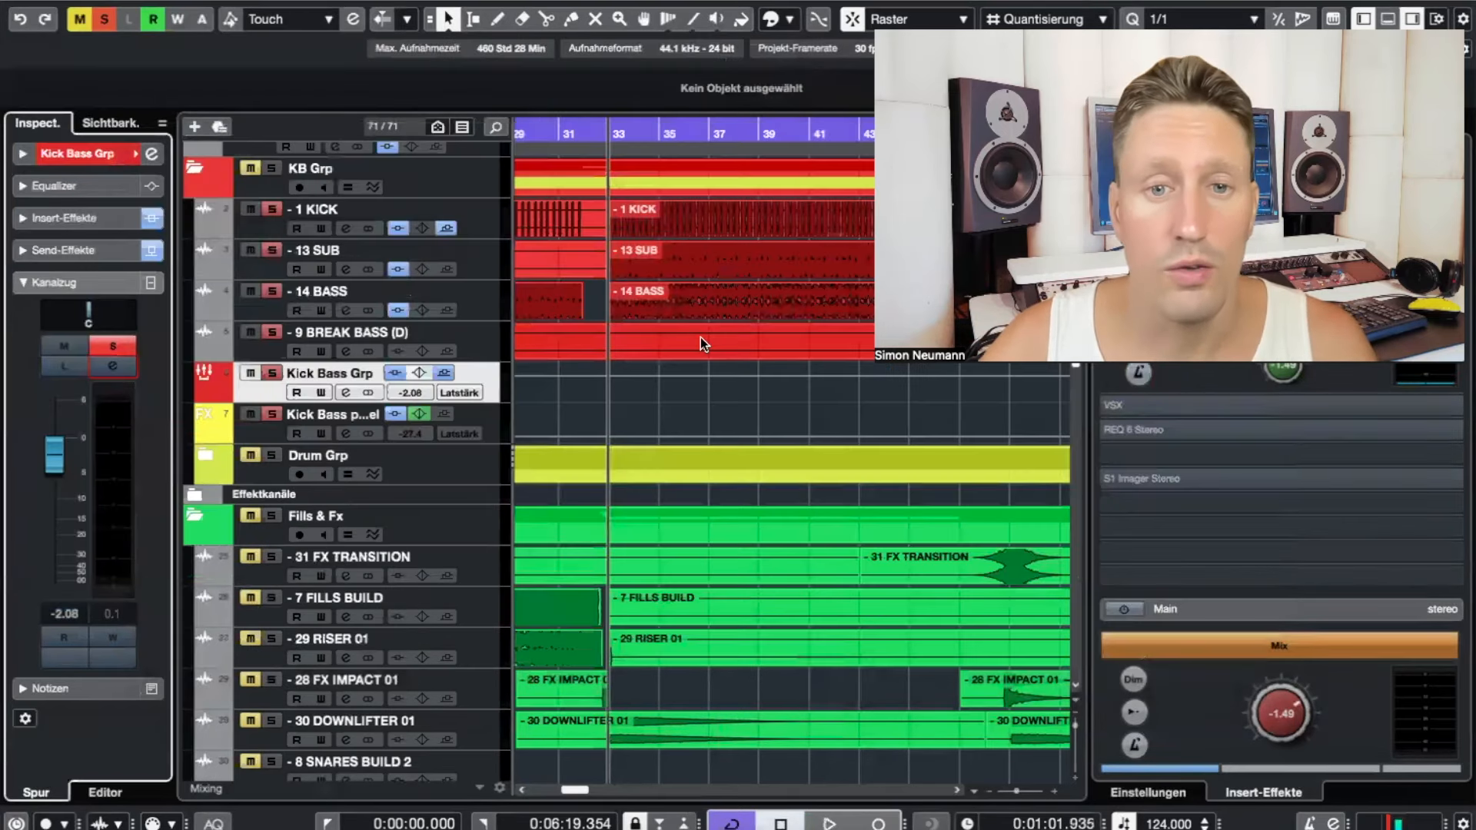